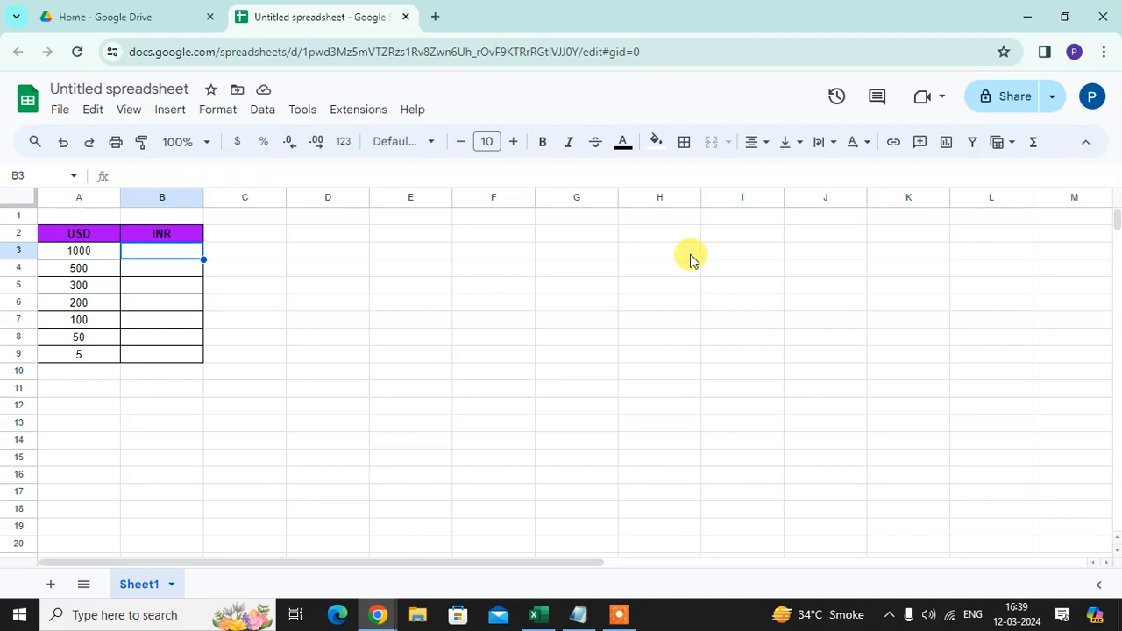
mouse_move(39, 284)
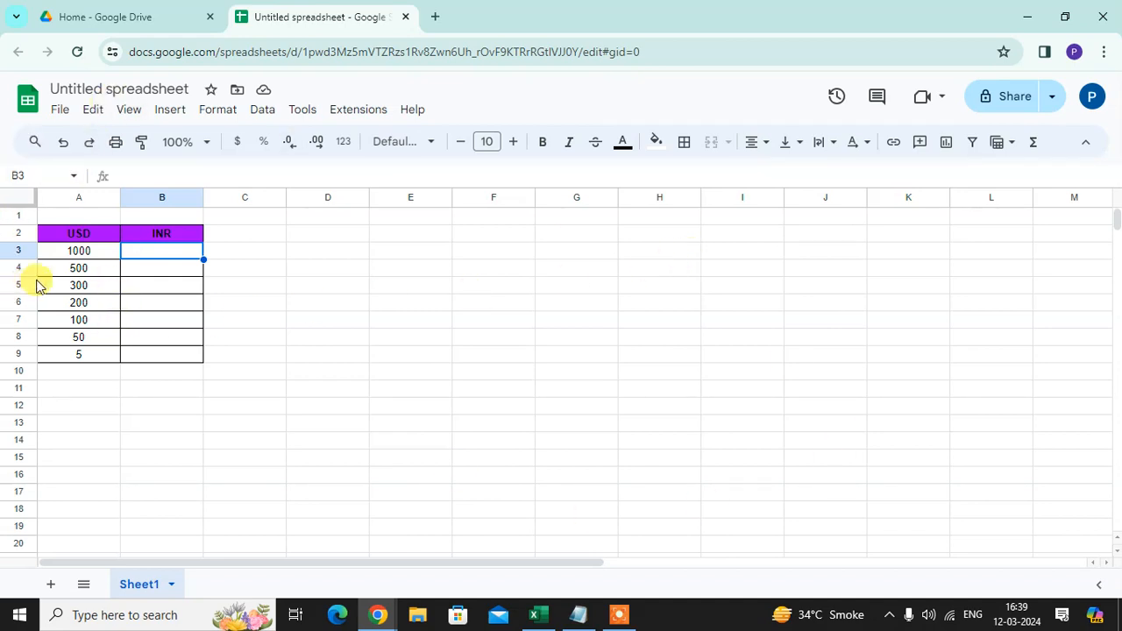
mouse_move(96, 368)
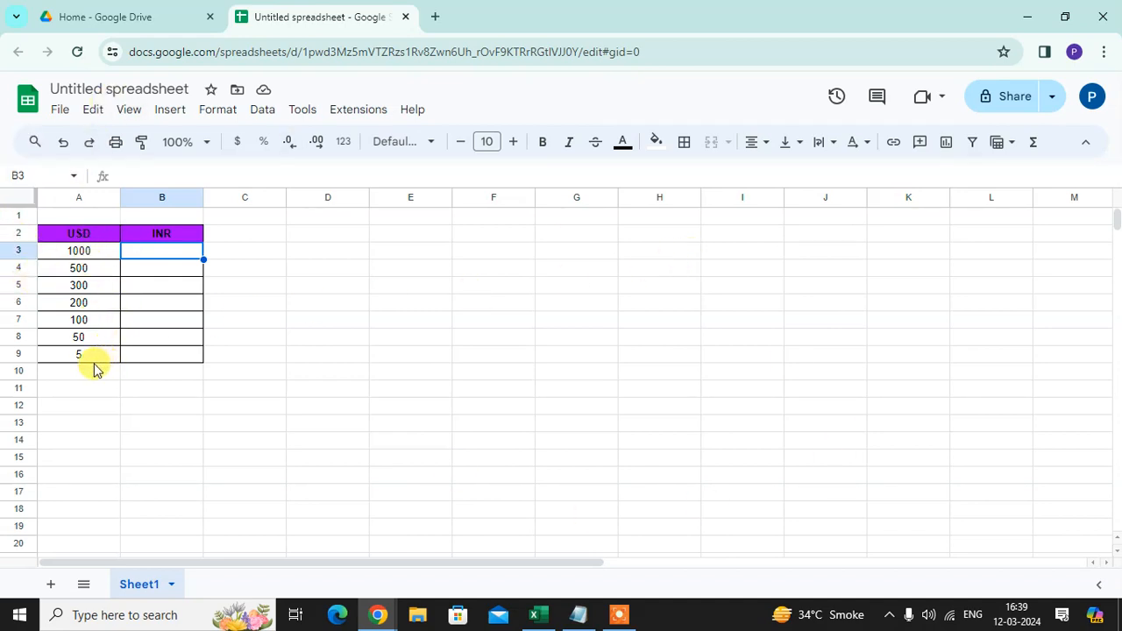
mouse_move(179, 267)
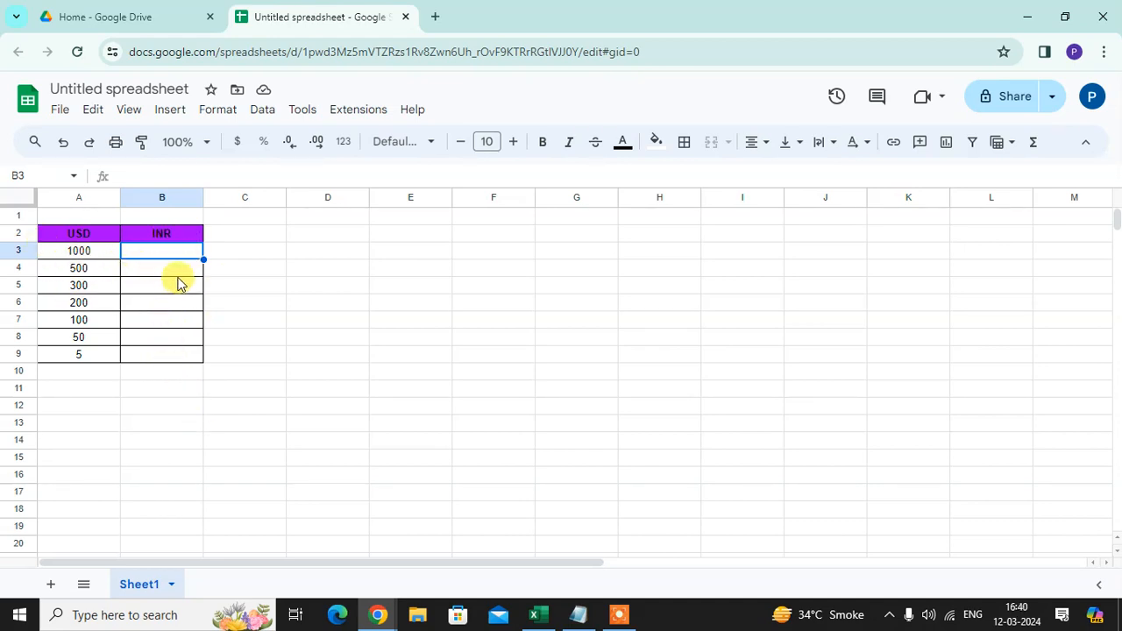
Enter =GOOGLEFINANCE("CURRENCY:USDINR")* in B3 to start the USD-to-INR conversion
type("=g")
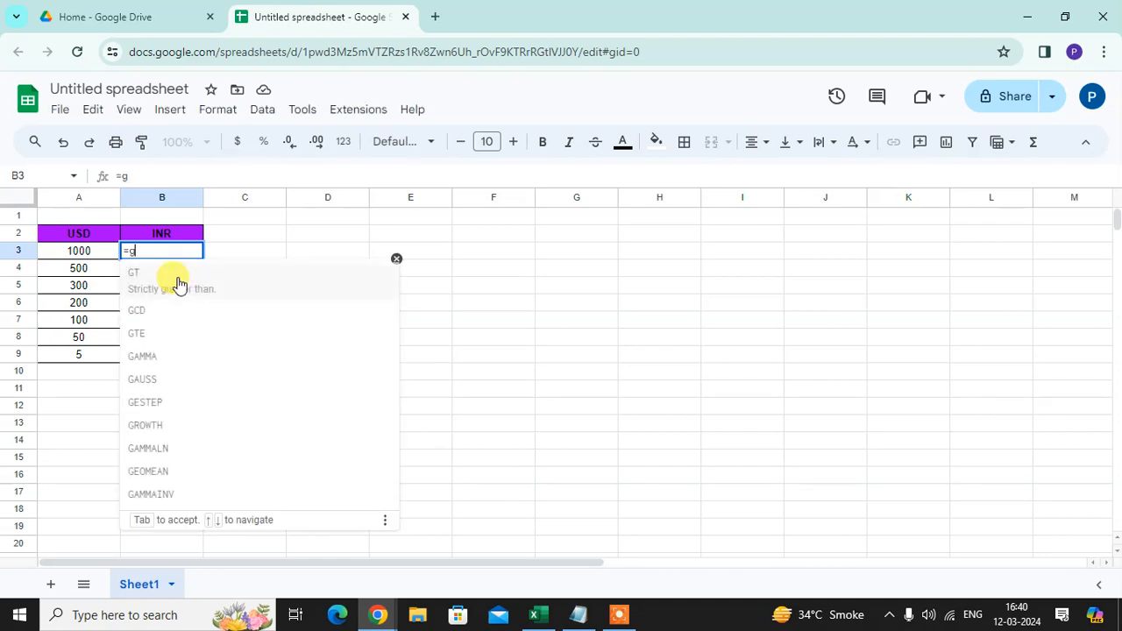
type("o")
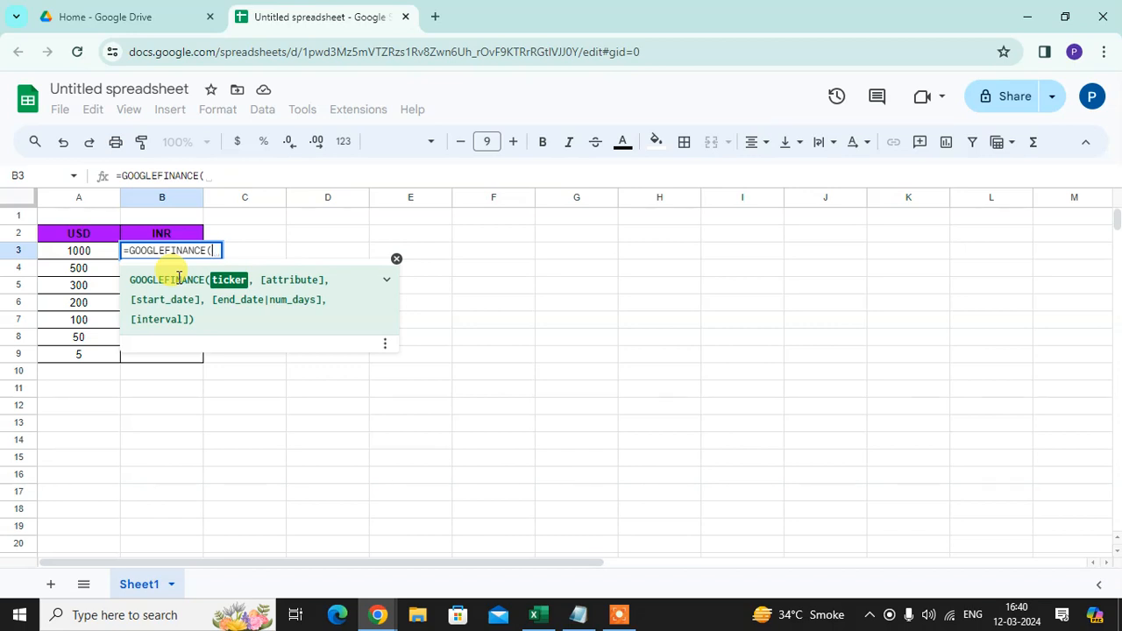
mouse_move(612, 414)
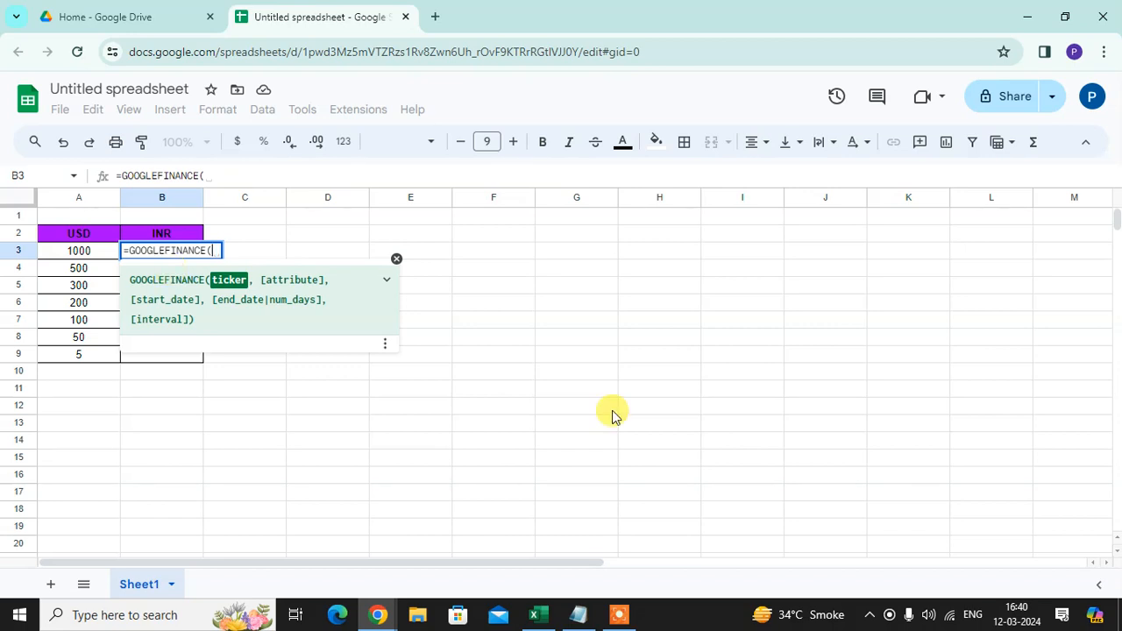
type("\"")
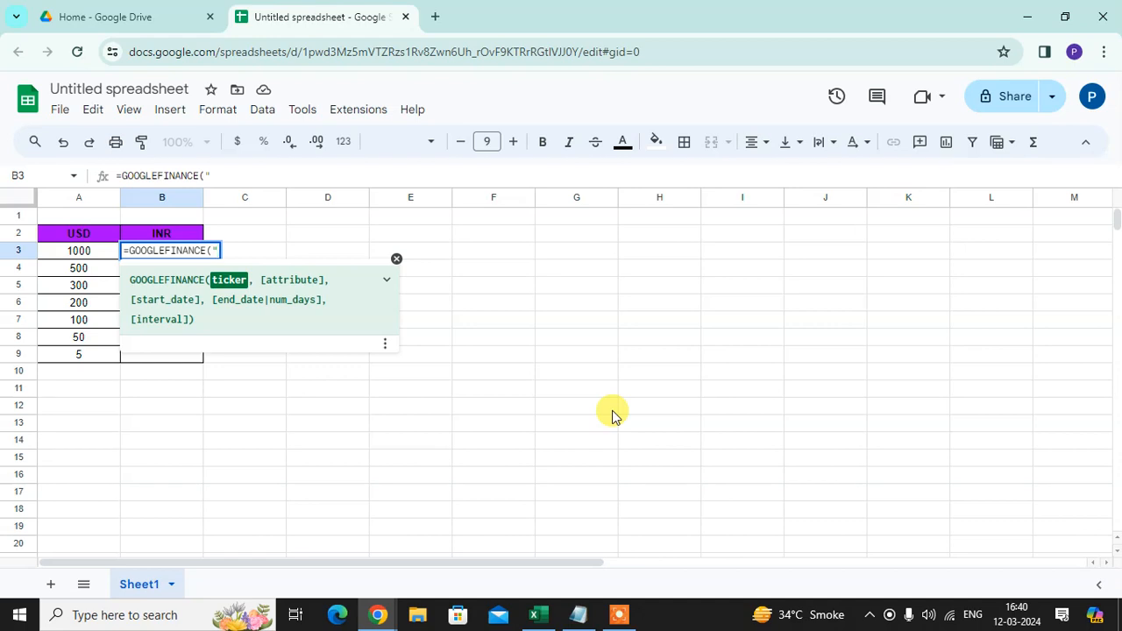
type("CU")
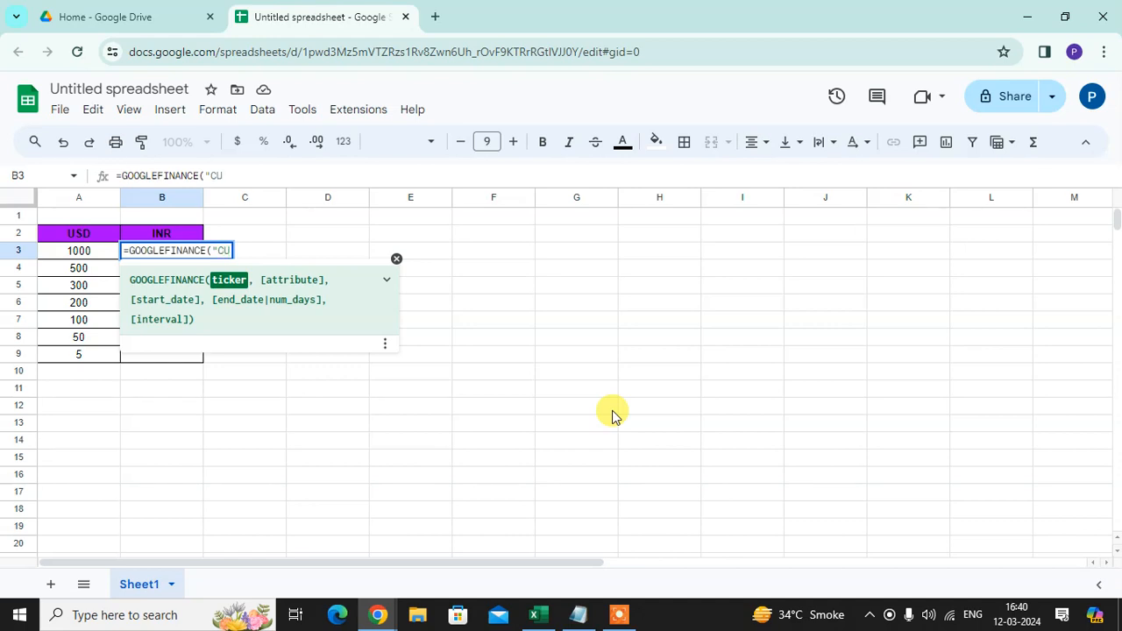
type("RRENCY")
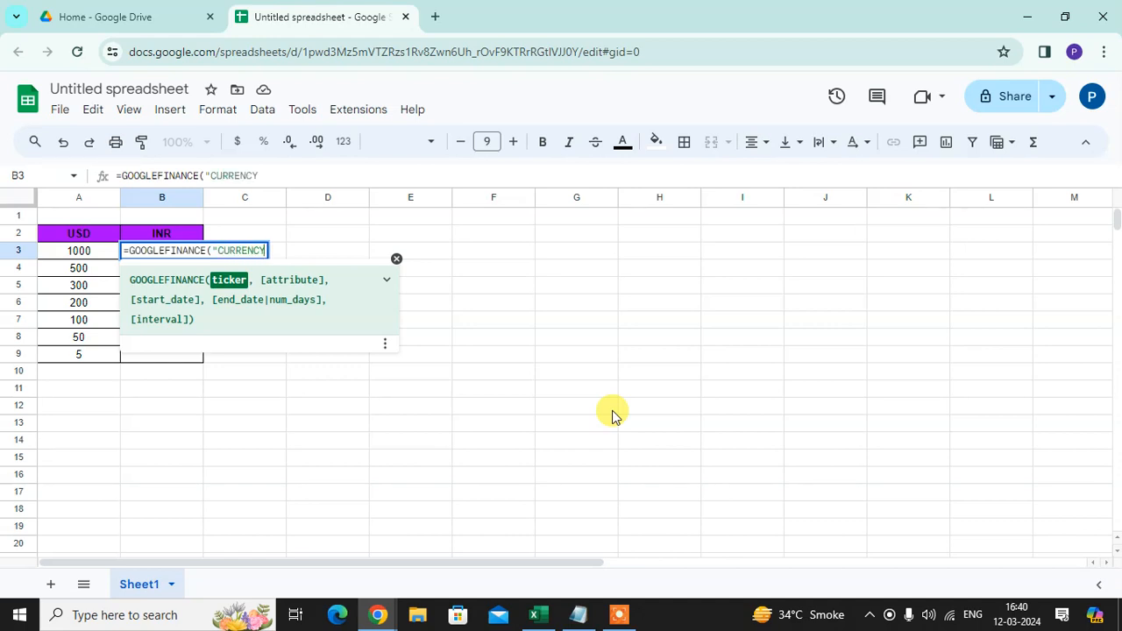
type(":")
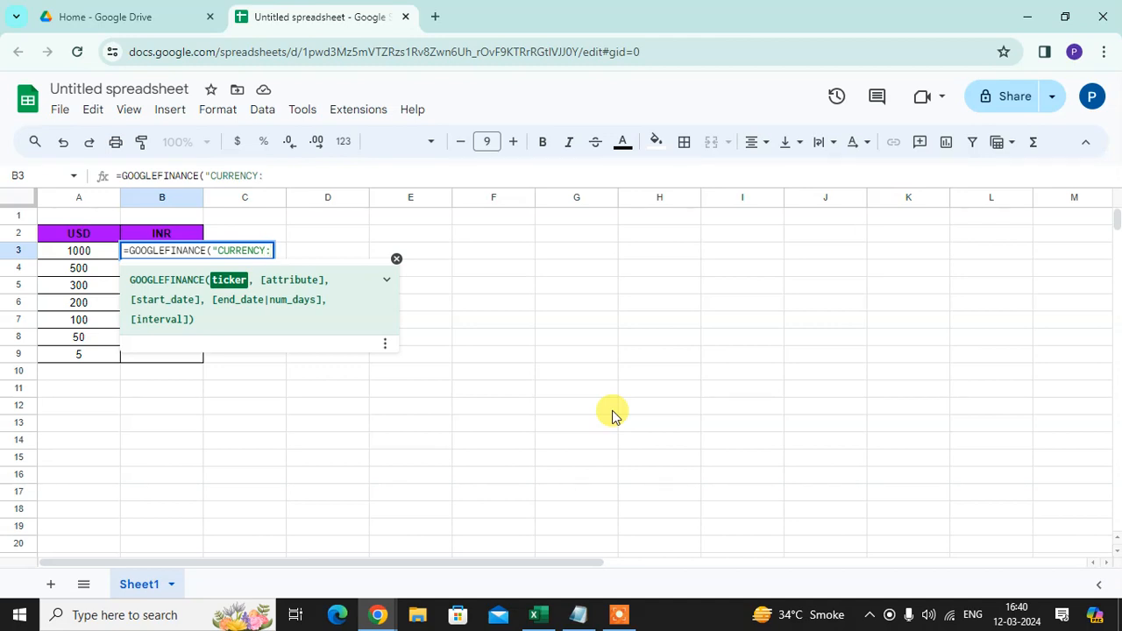
type("US")
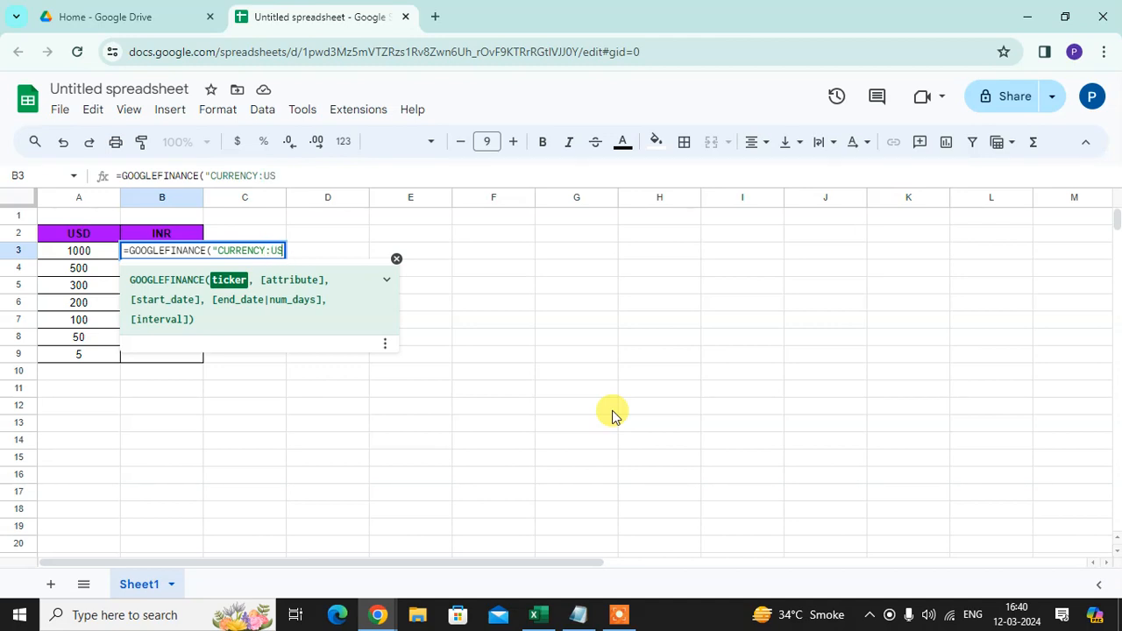
type("IN")
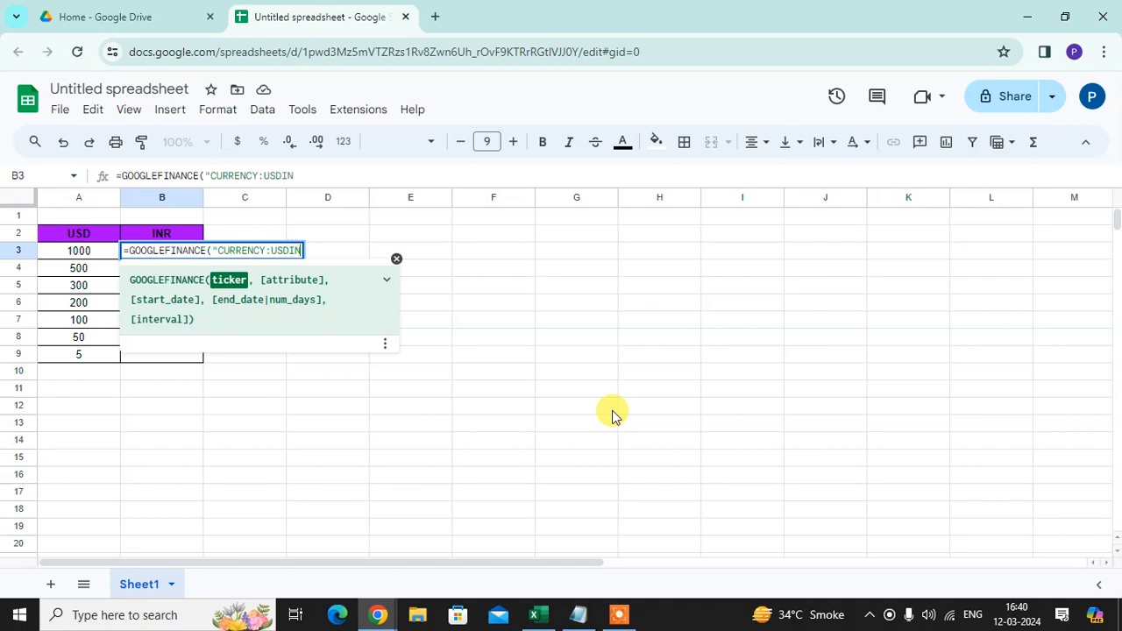
type("R\")")
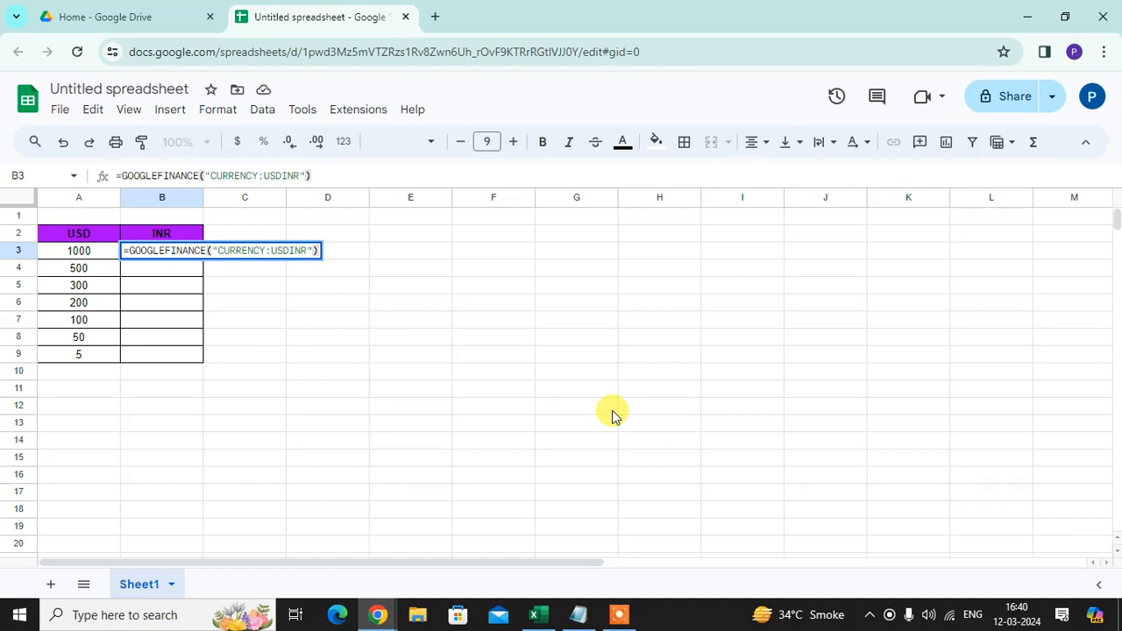
type("*")
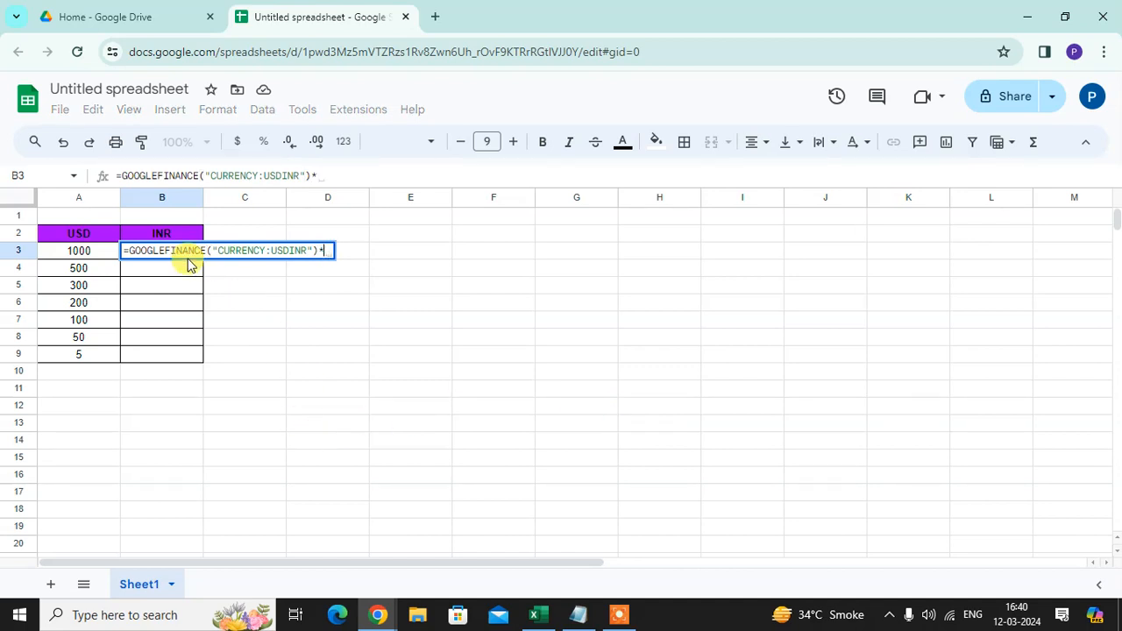
Multiply the rate by A3's 1000 USD and confirm, giving about 82,783 INR
left_click(77, 252)
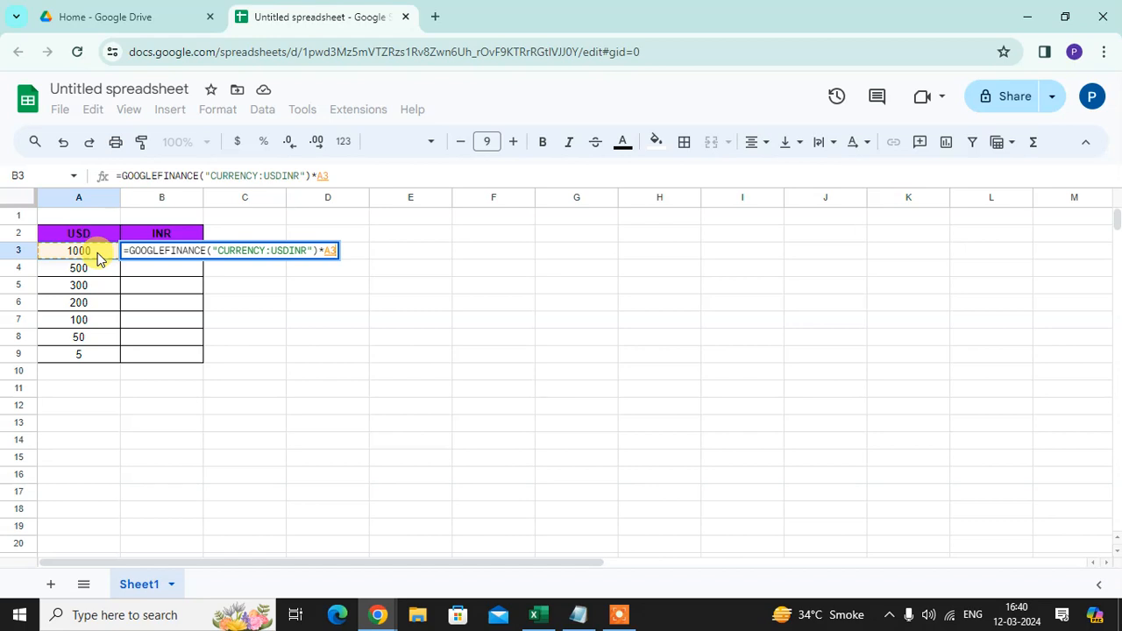
key("Enter")
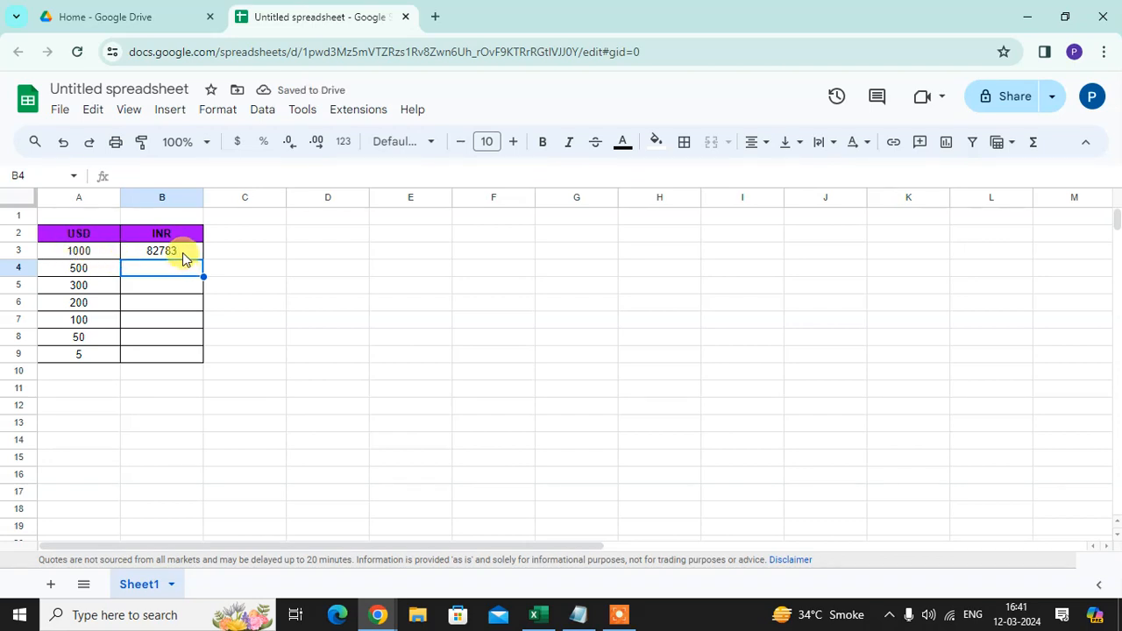
Fill the conversion formula down B4:B9 and verify the 1000 and 100 USD rows
left_click(162, 251)
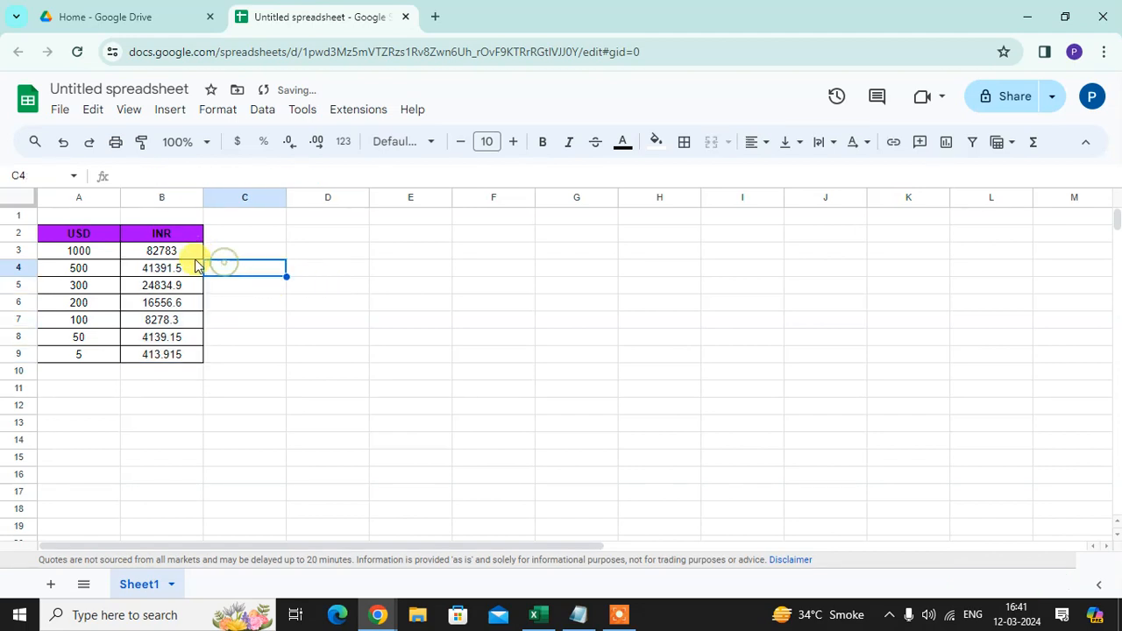
left_click(162, 251)
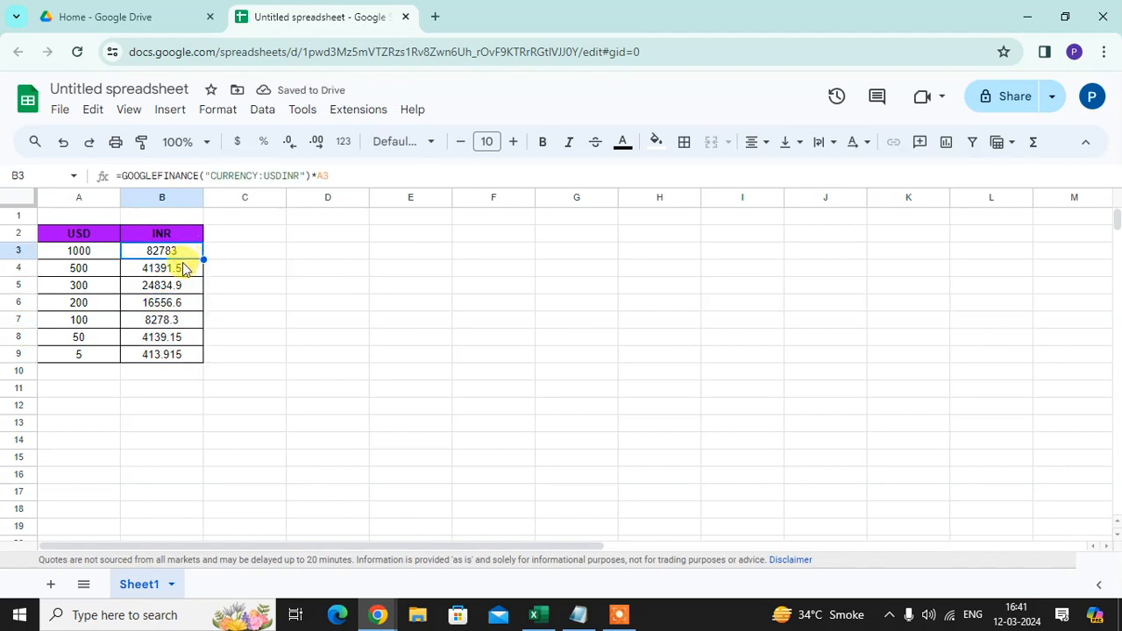
left_click(161, 284)
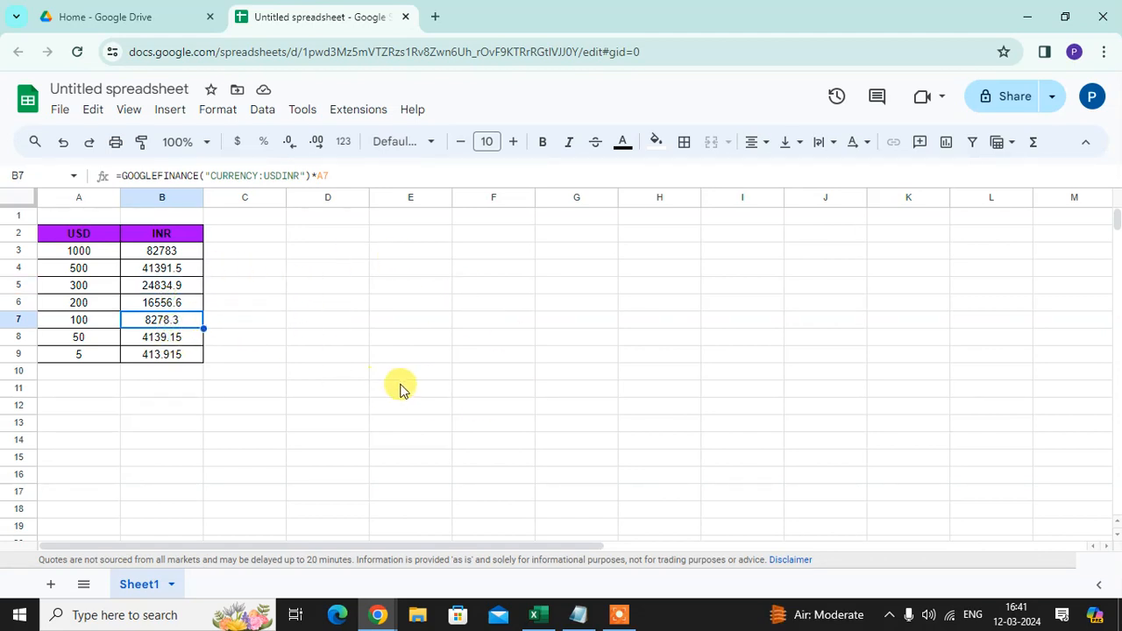
mouse_move(561, 351)
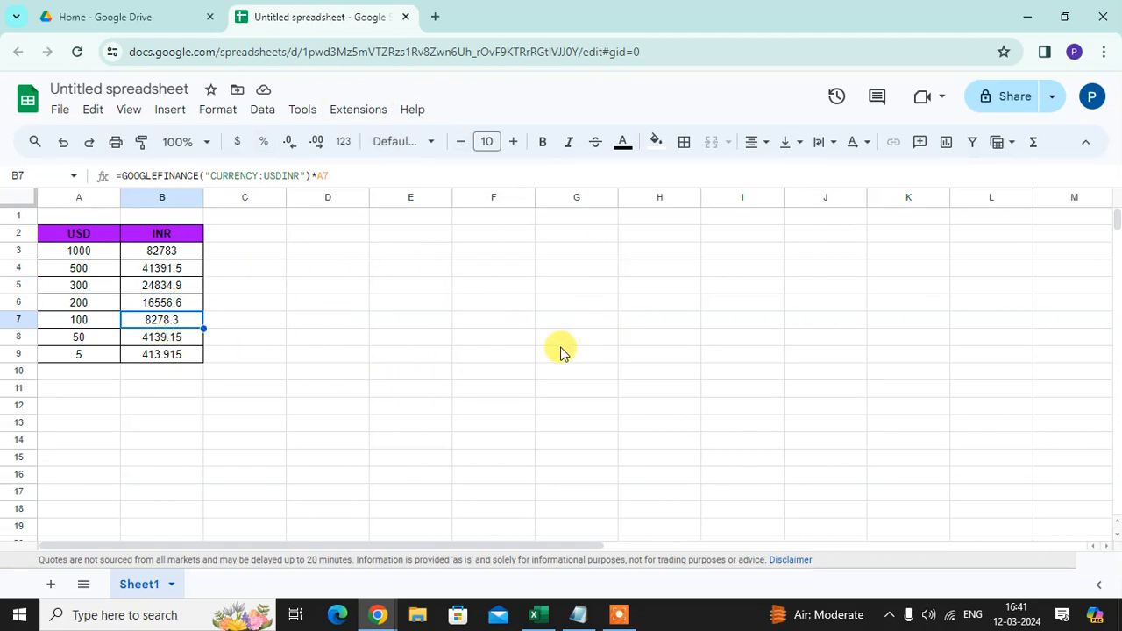